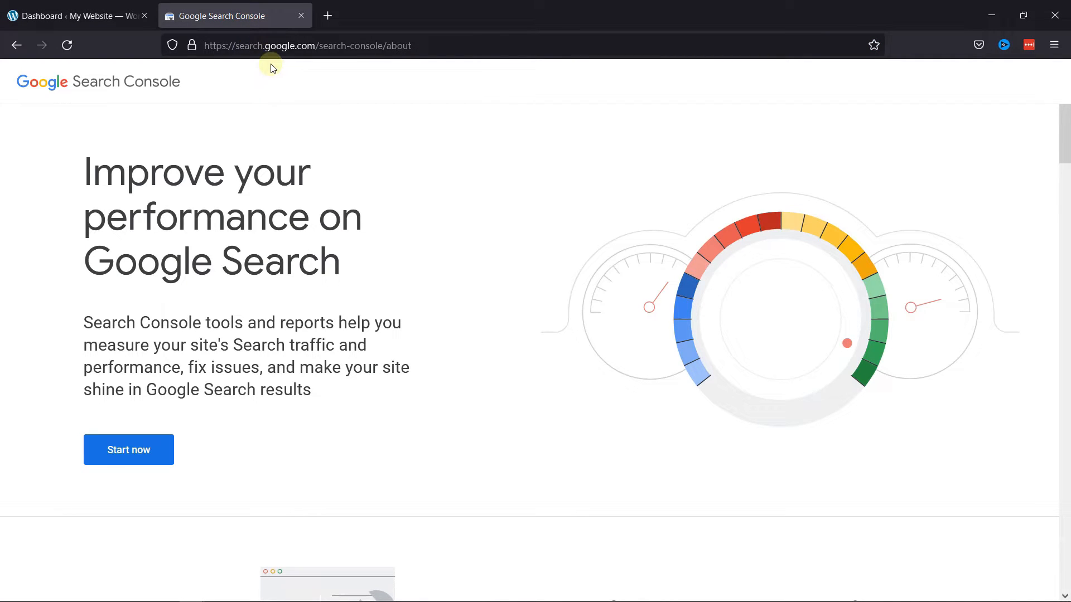
mouse_move(498, 342)
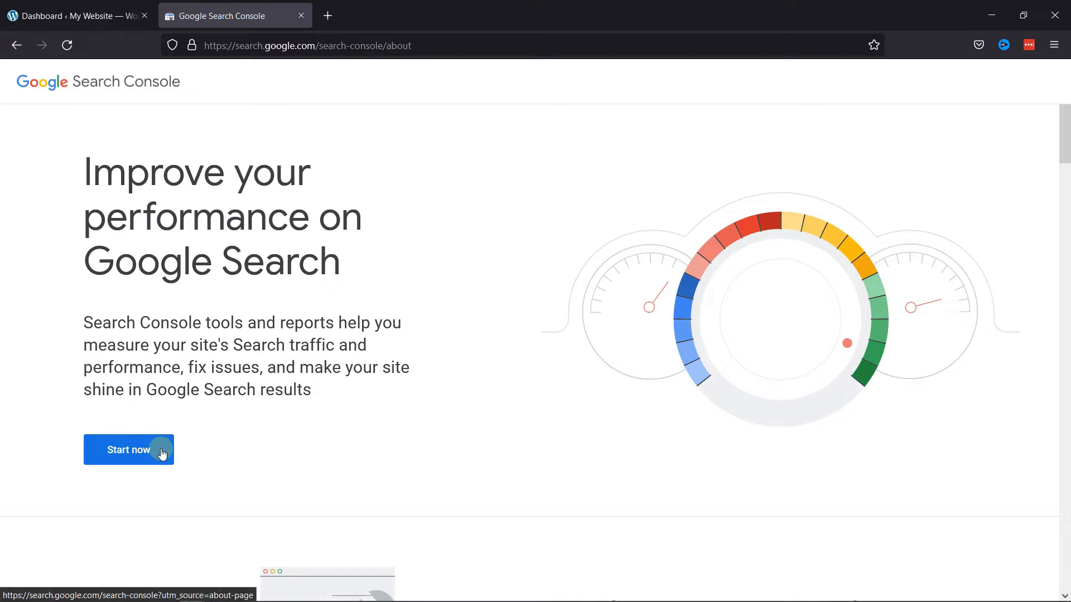
left_click(128, 450)
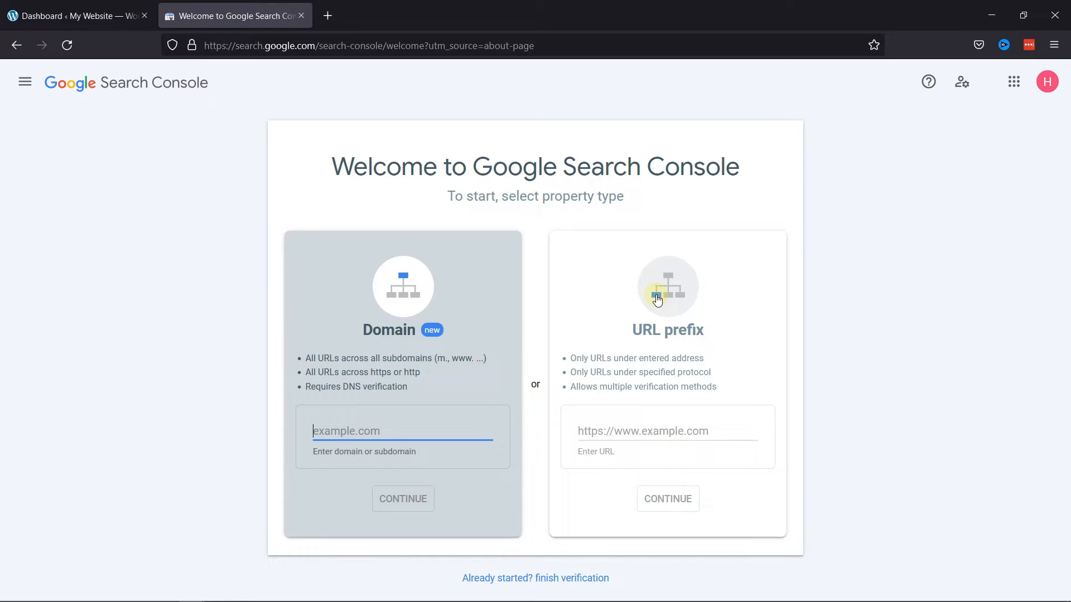
mouse_move(679, 343)
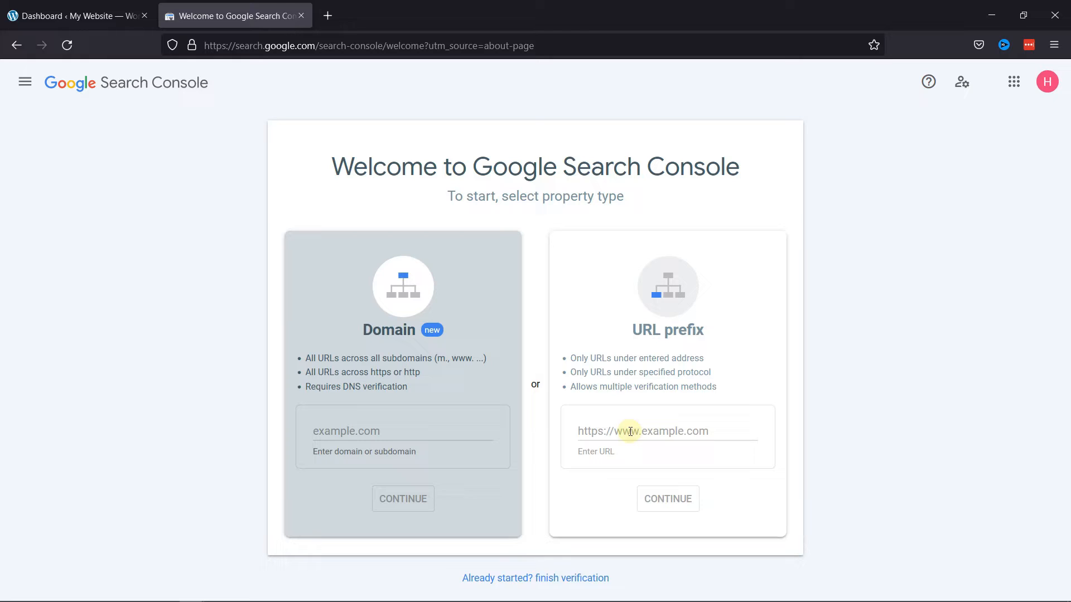
type("https://tutorial4.fixrunnertest.com/")
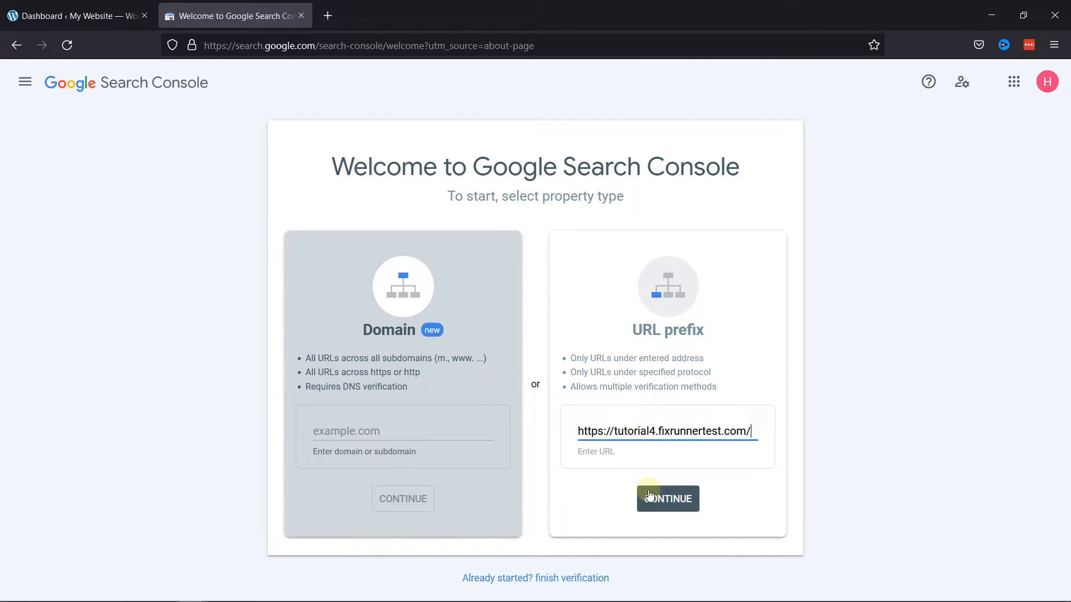
left_click(667, 499)
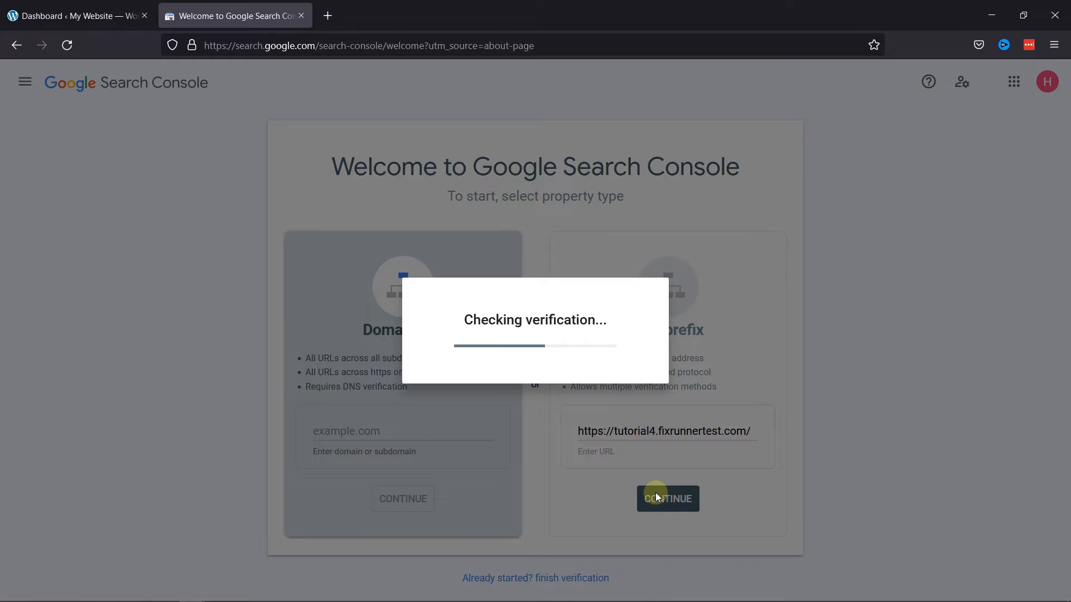
Expand the HTML tag method, select its verification meta tag, and switch back to the WordPress tab.
left_click(667, 499)
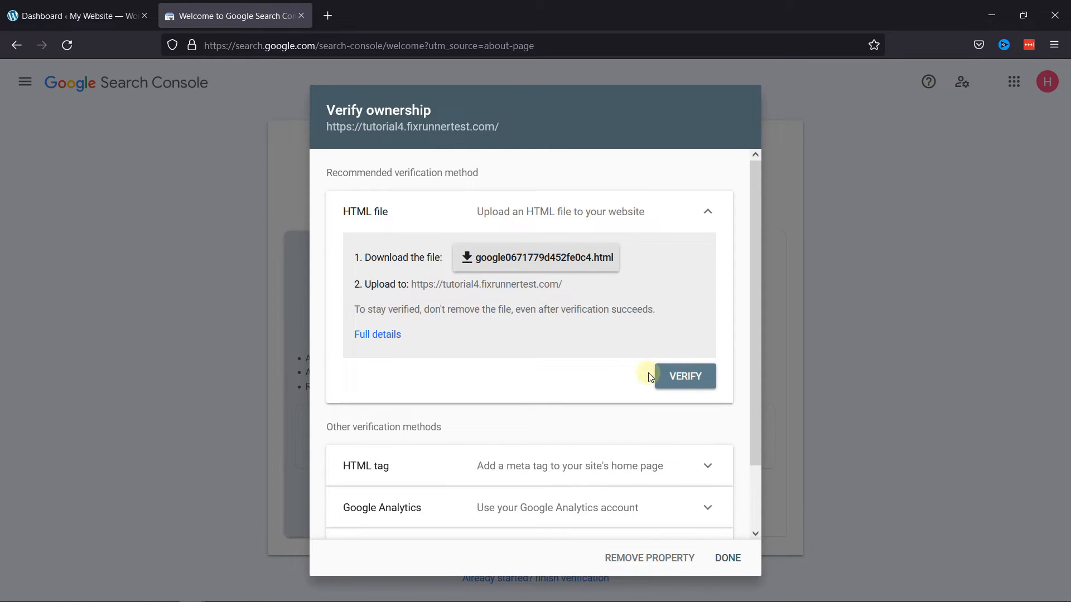
scroll("down", 3)
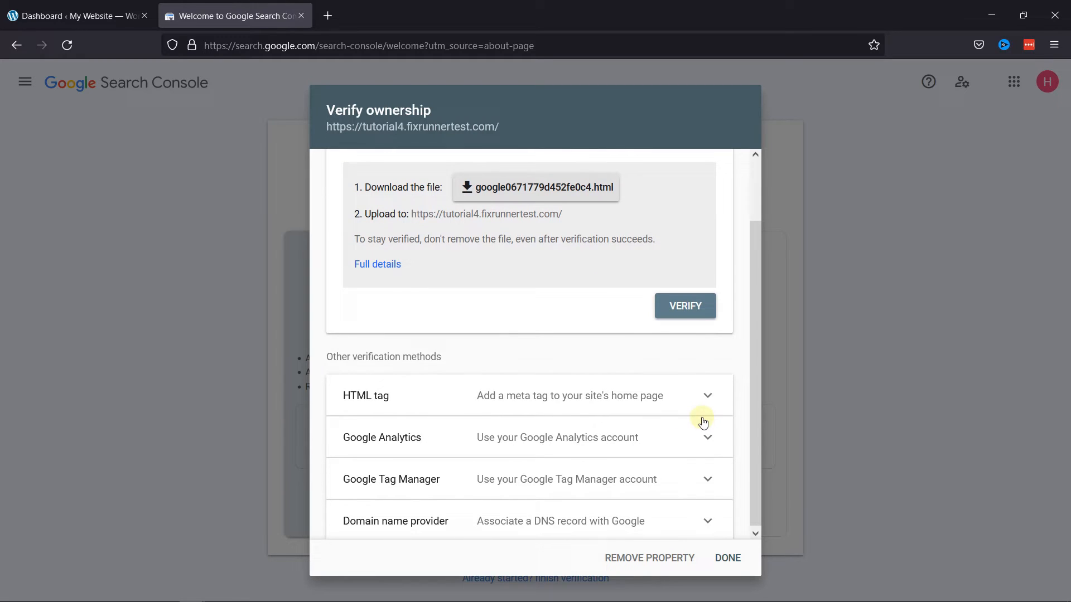
mouse_move(386, 393)
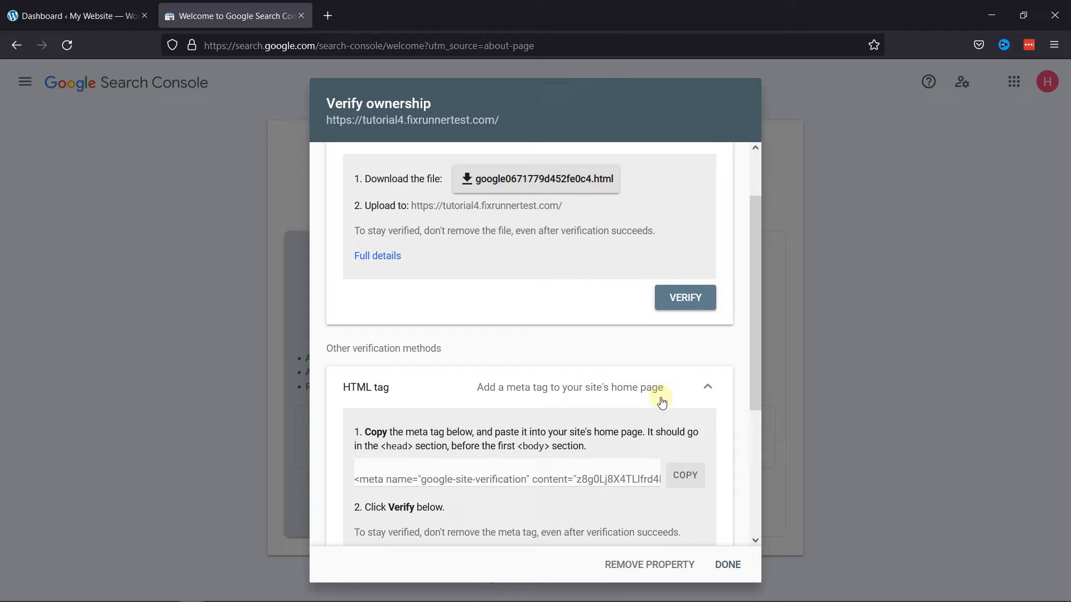
scroll("down", 3)
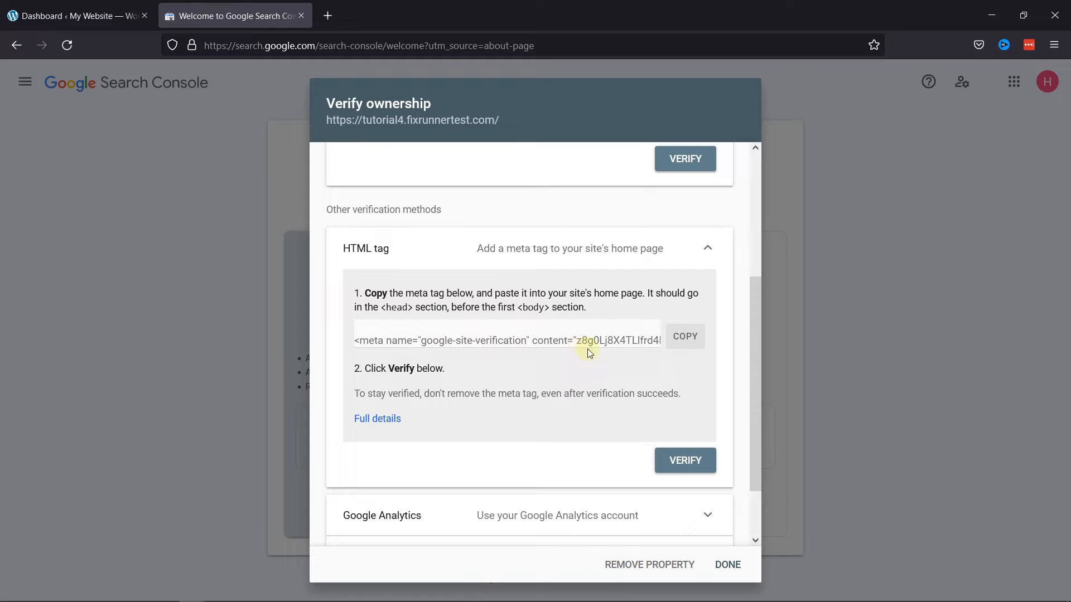
left_click(684, 336)
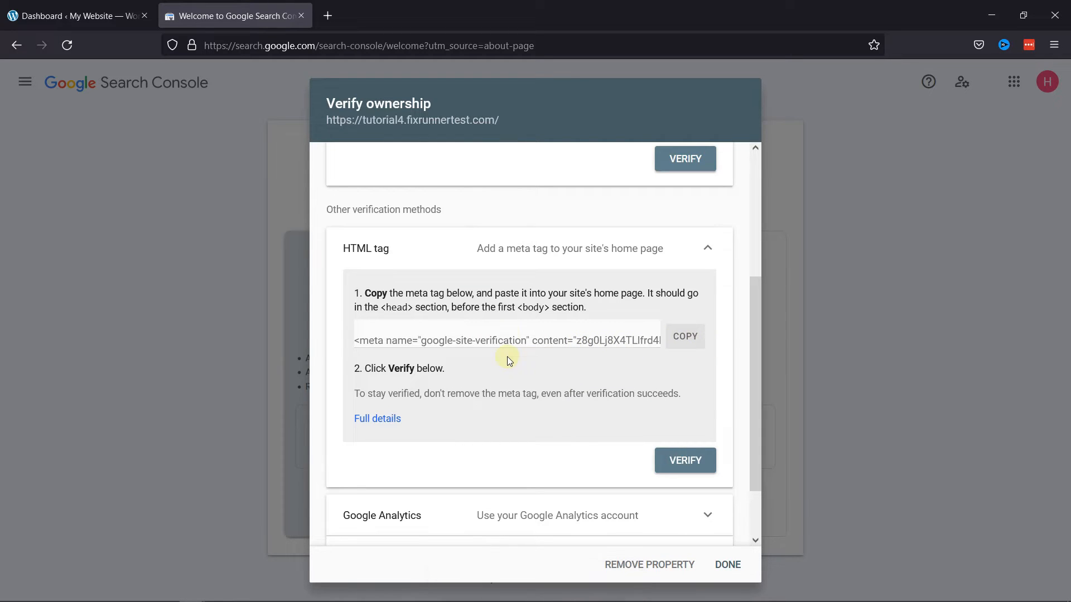
left_click(75, 15)
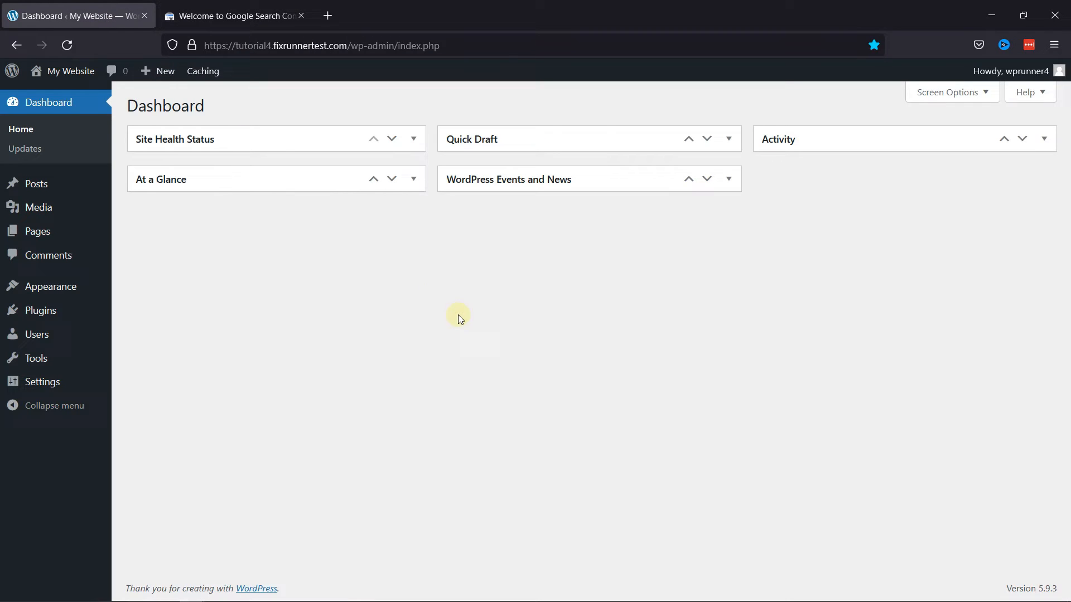
mouse_move(40, 310)
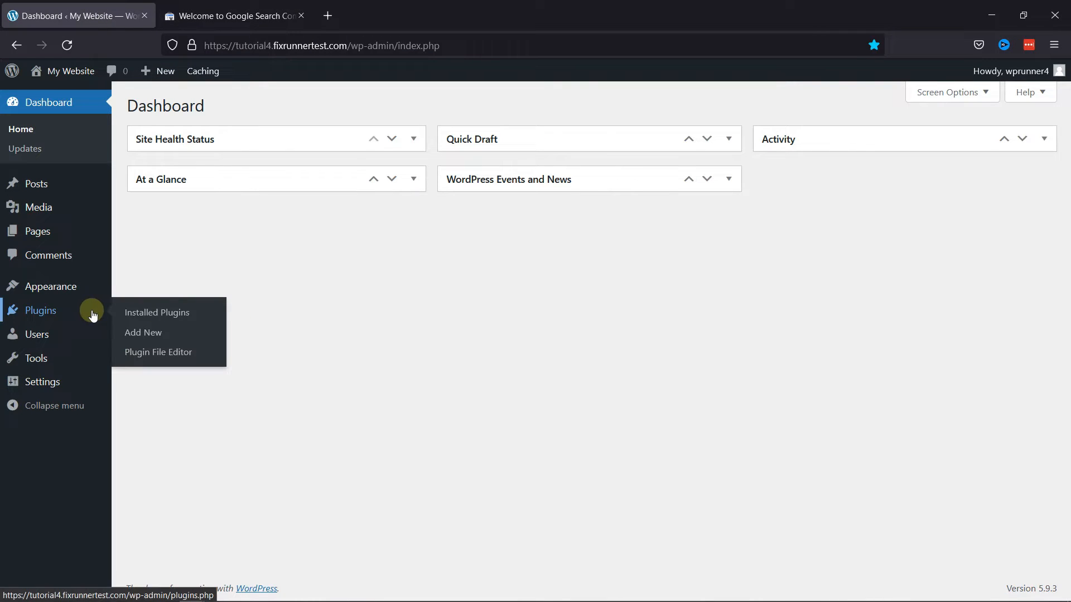
Search the Add Plugins page for 'in' to find Insert Headers and Footers.
left_click(143, 333)
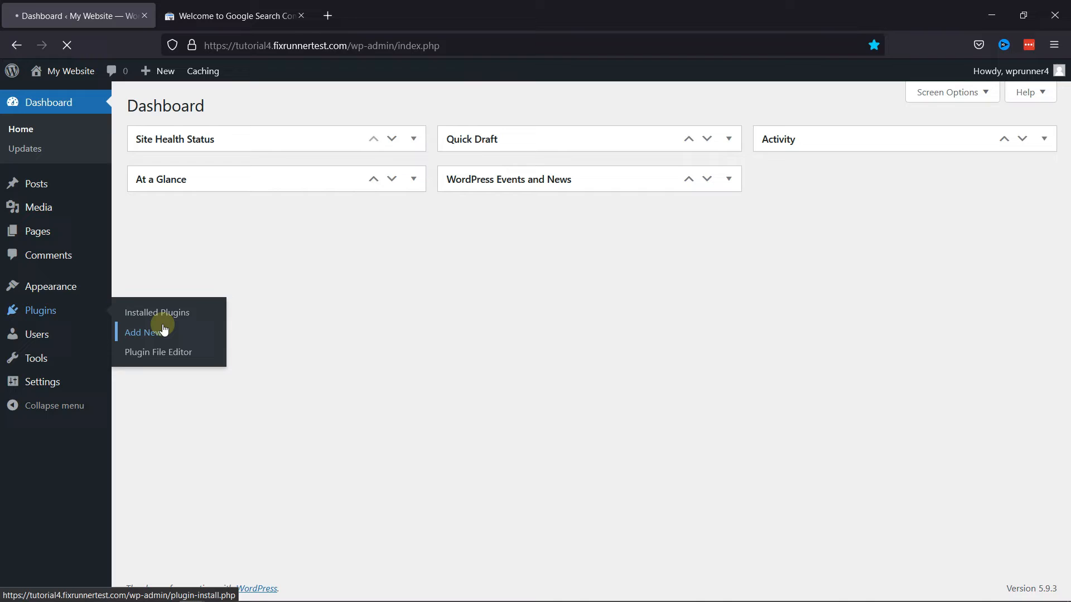
left_click(142, 332)
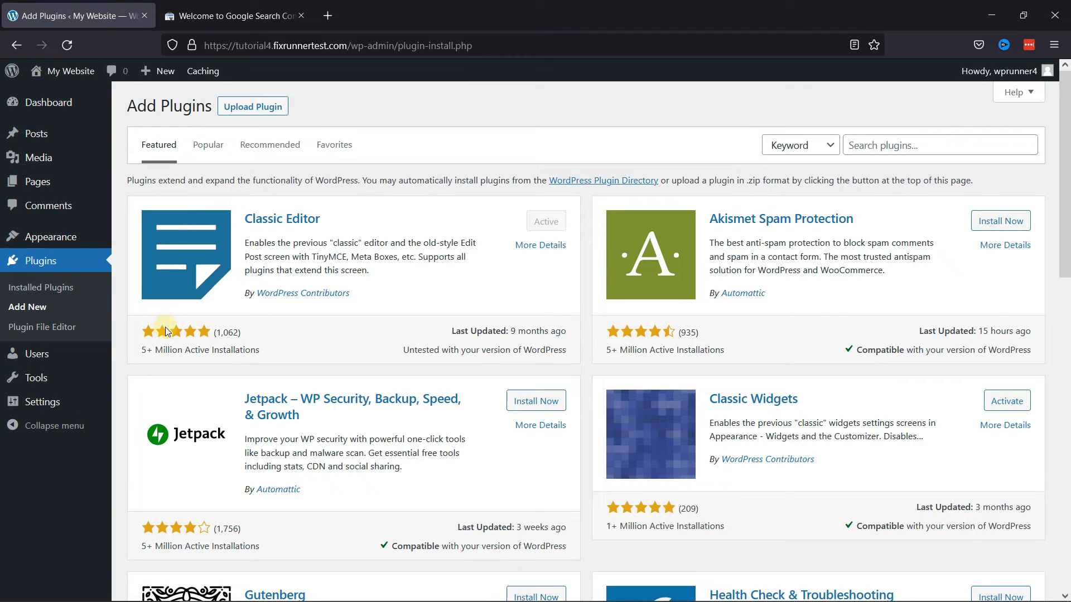
left_click(939, 145)
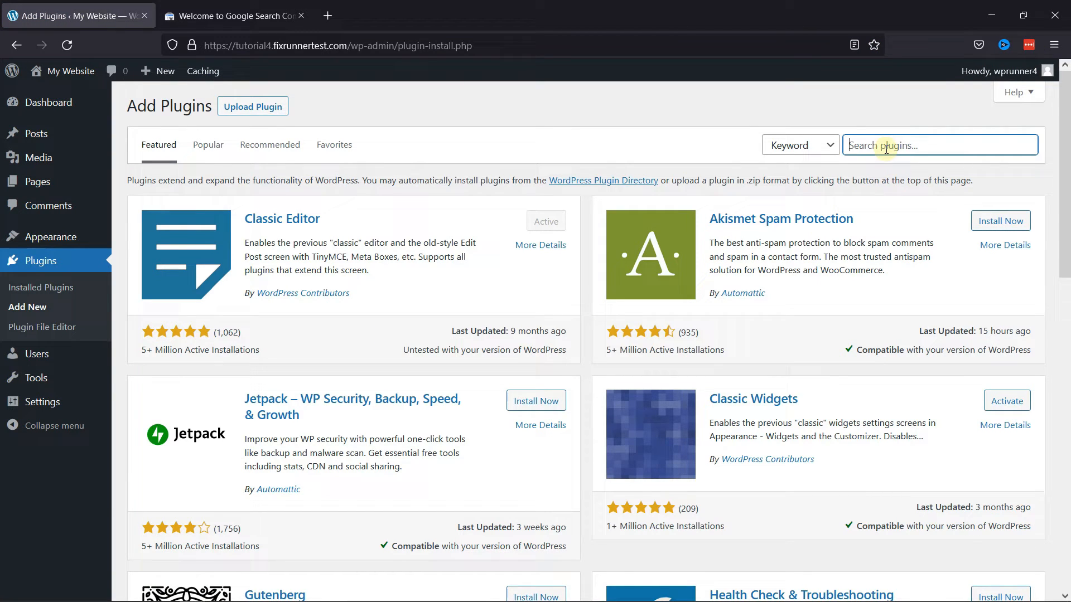
type("in")
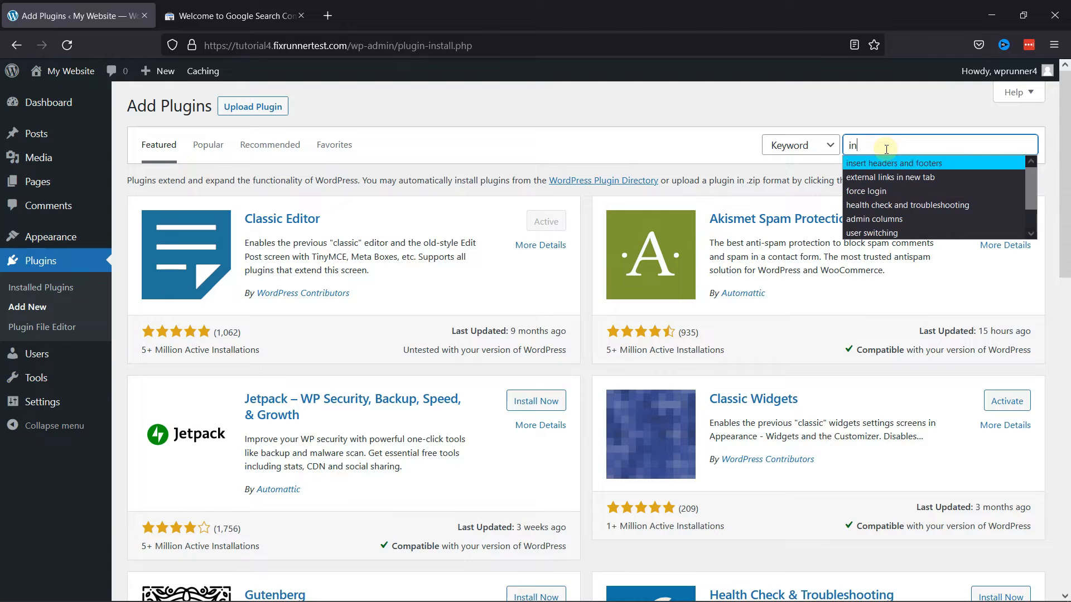
left_click(895, 163)
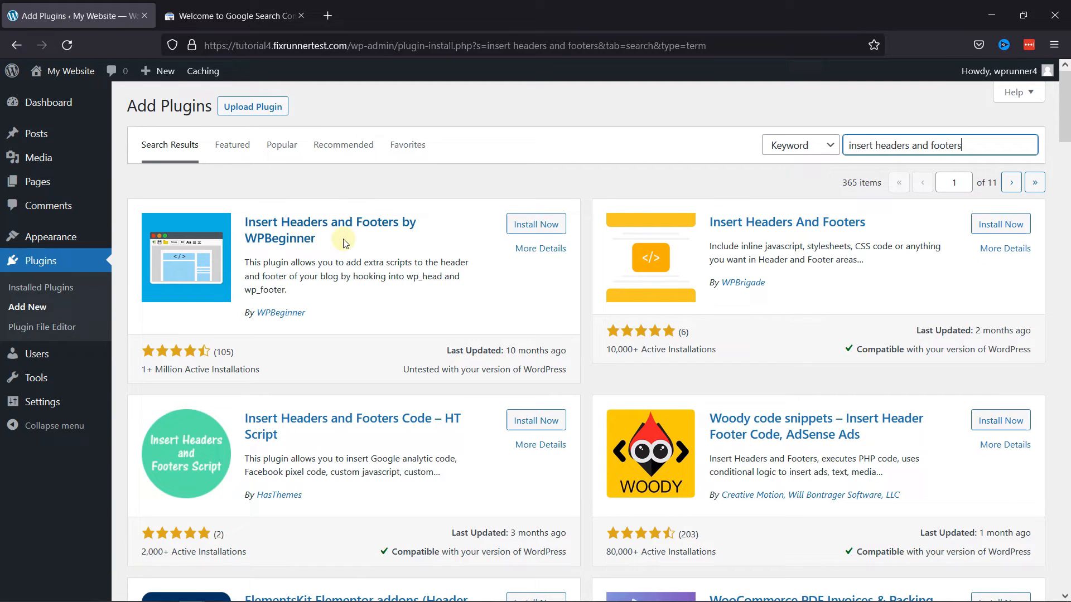
mouse_move(412, 248)
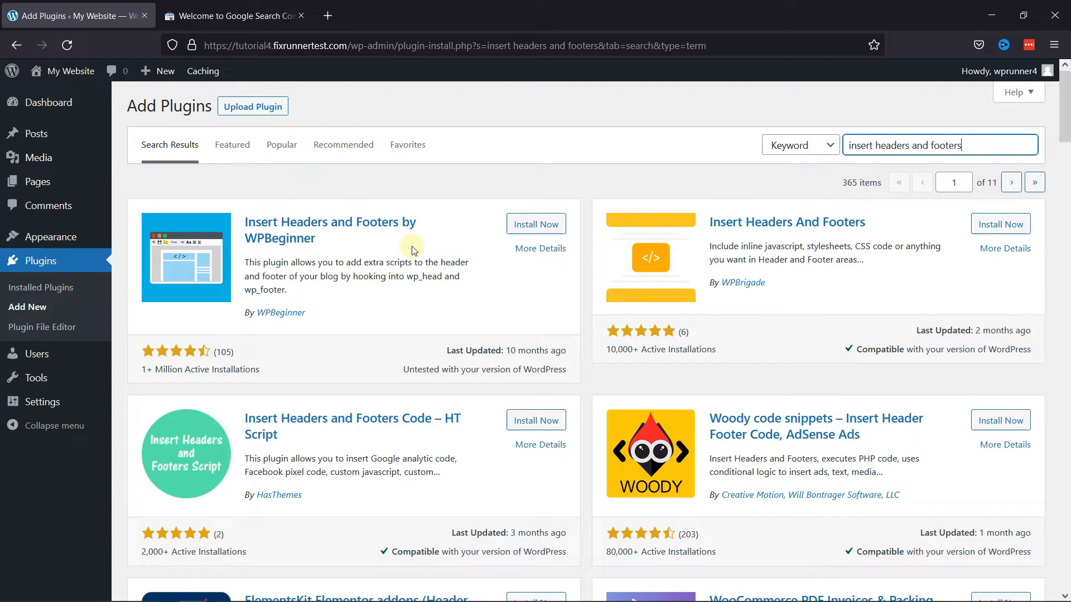
Install and activate Insert Headers and Footers by WPBeginner.
left_click(536, 224)
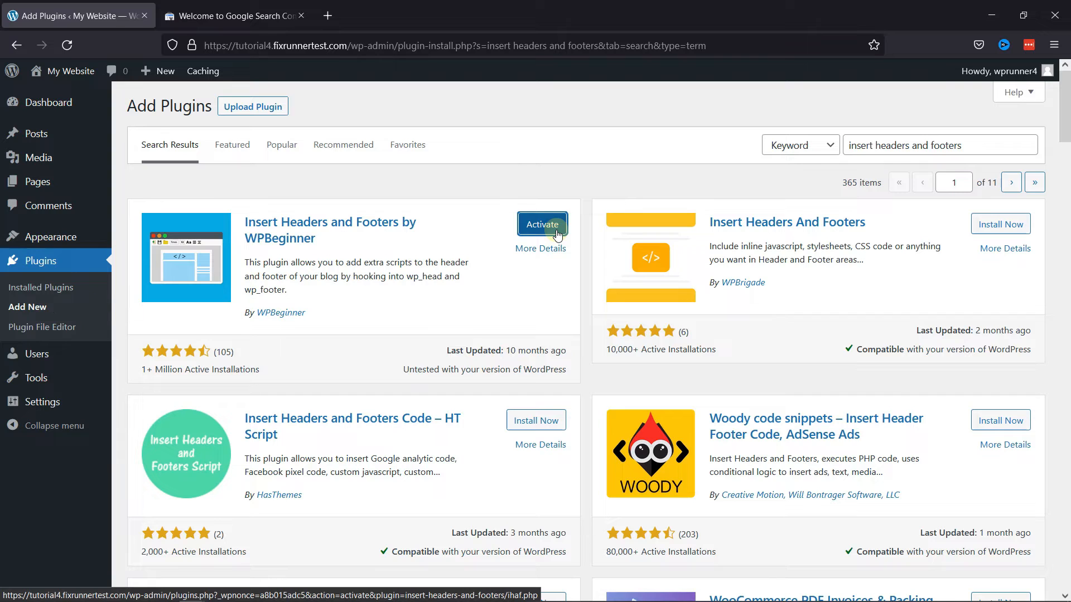
left_click(542, 224)
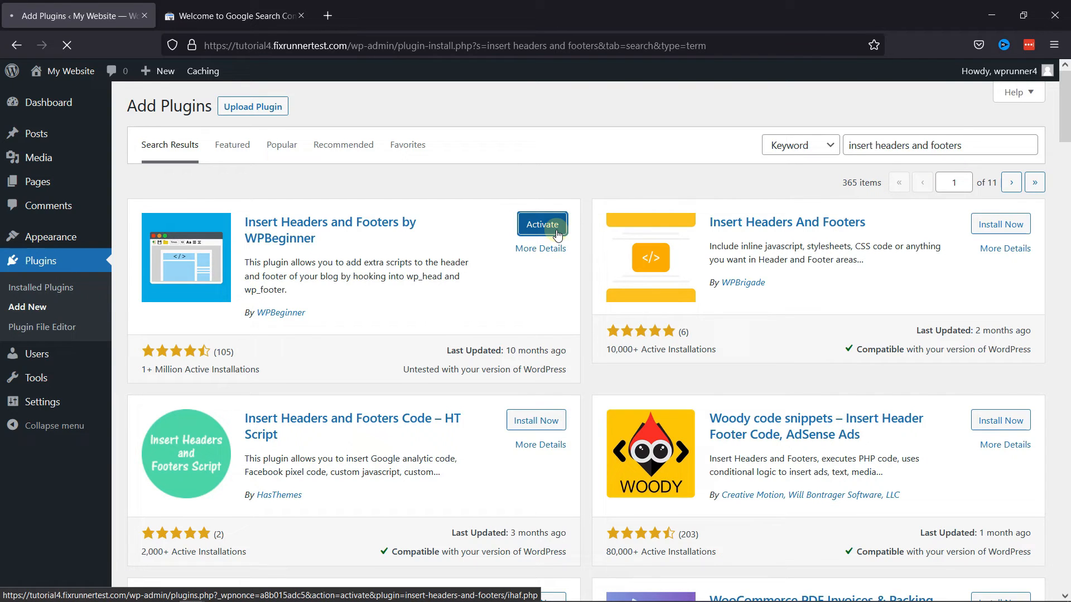
left_click(542, 224)
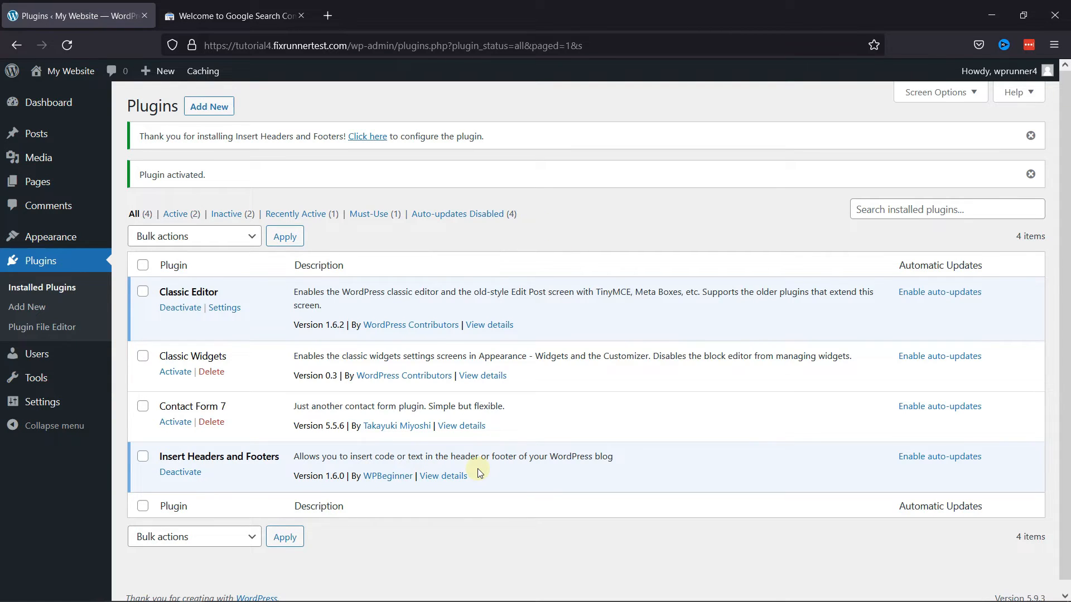
mouse_move(258, 469)
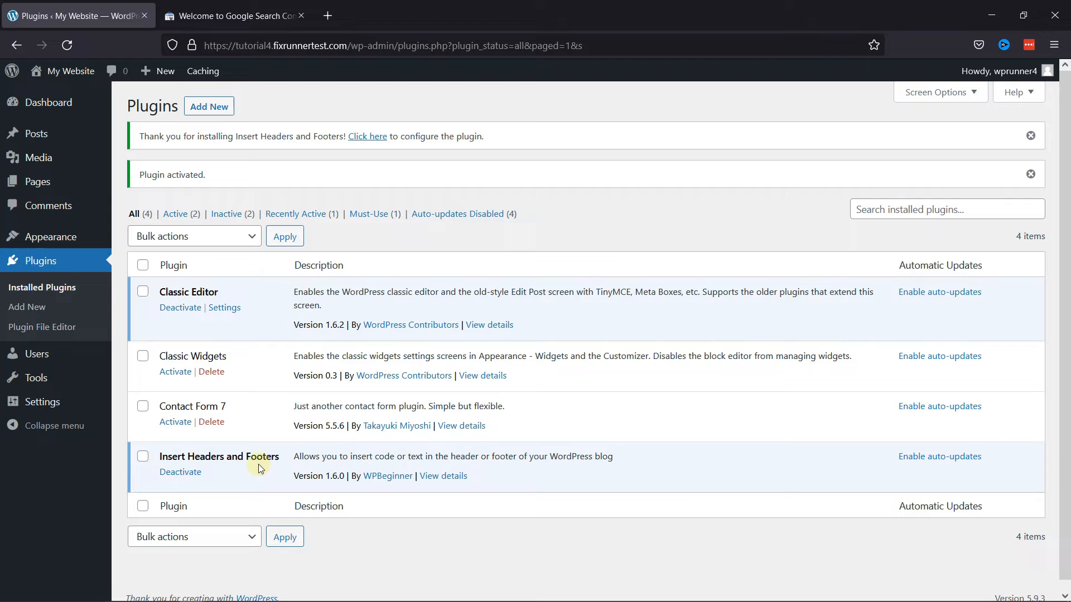
mouse_move(41, 402)
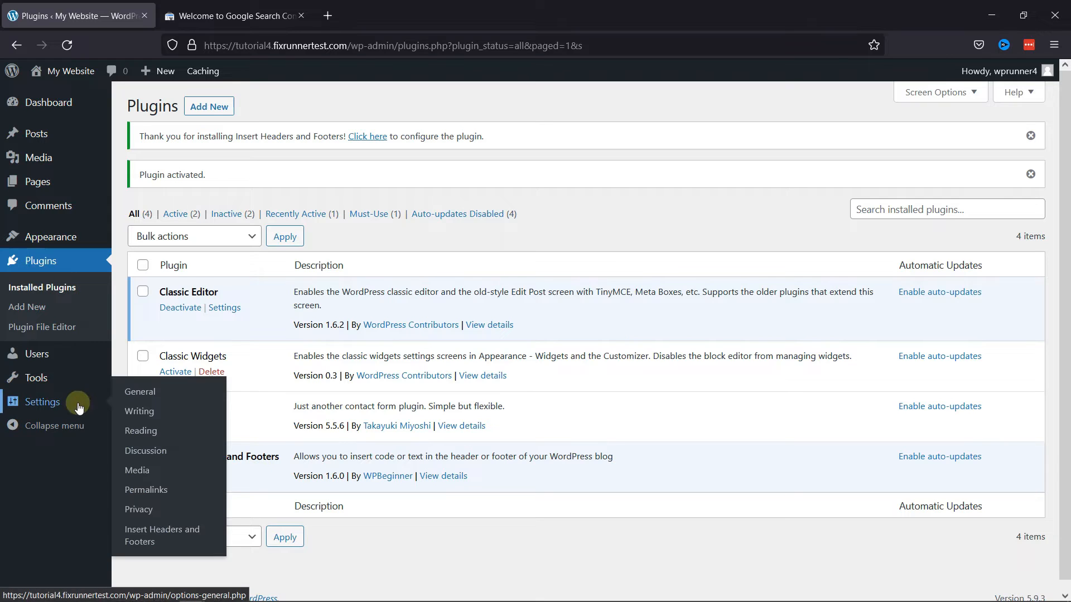
mouse_move(144, 536)
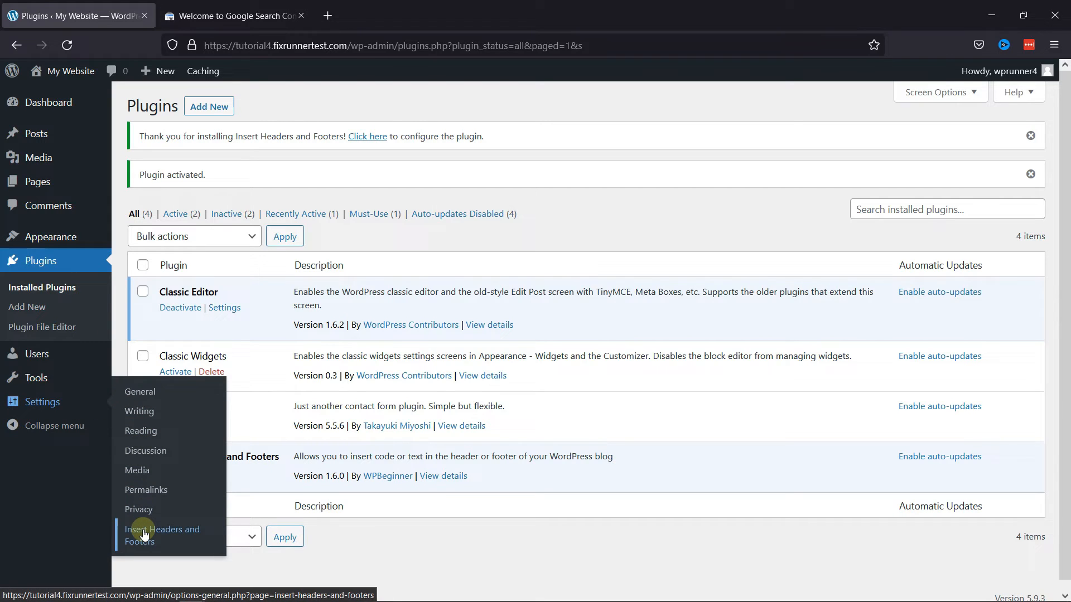
Paste the google-site-verification meta tag into Scripts in Header and save the plugin settings.
left_click(163, 535)
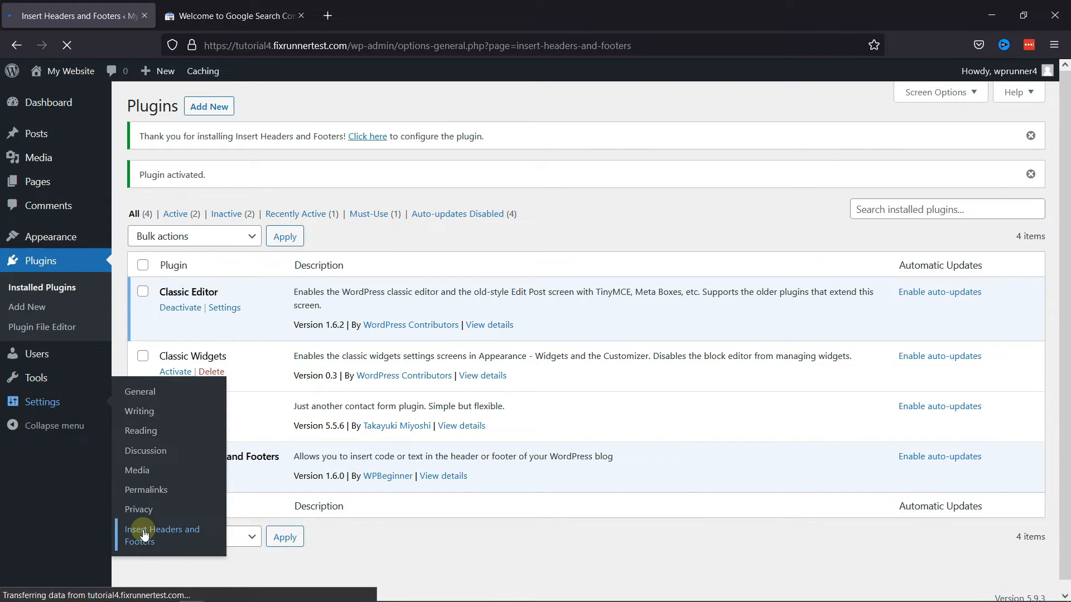
left_click(161, 534)
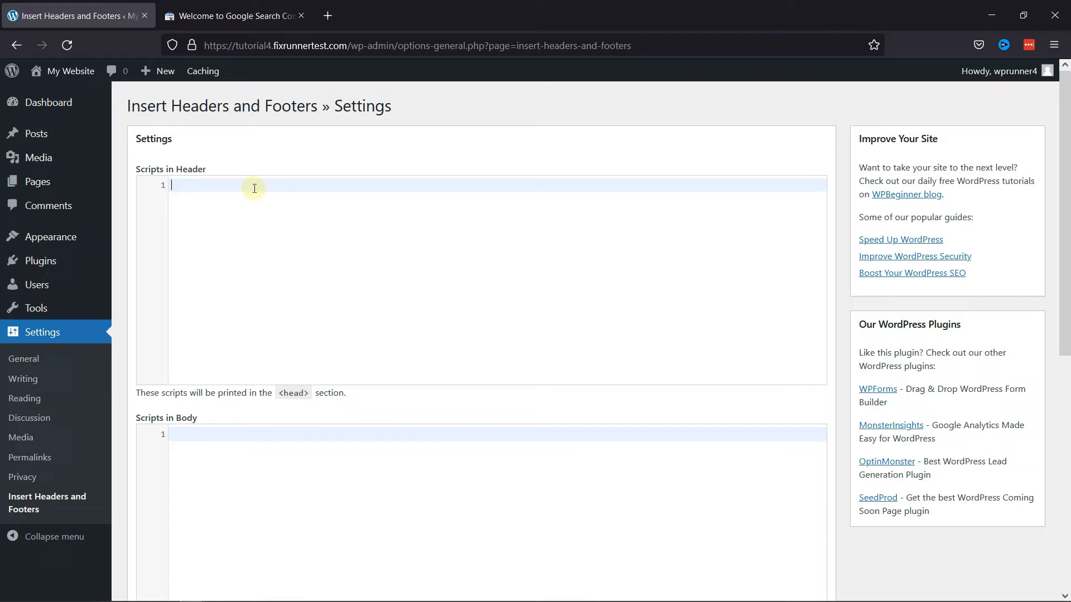
type("<meta name=\"google-site-verification\" content=\"z8g0Lj8X4TLlfrd4Dourb4kQ5k5iE5oj5qi9VwqbKyk\" />")
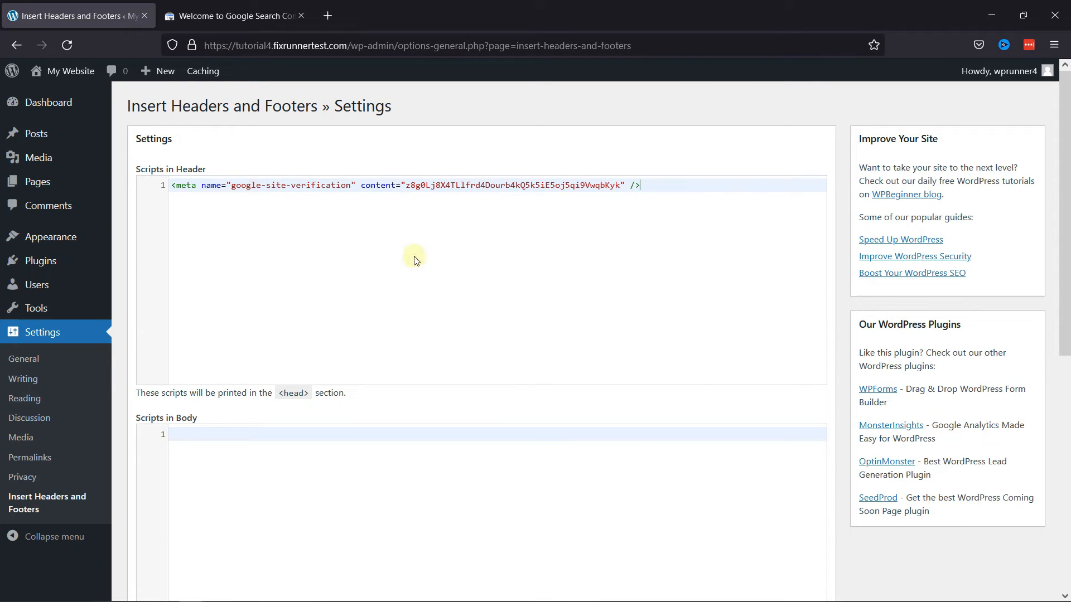
scroll("down", 3)
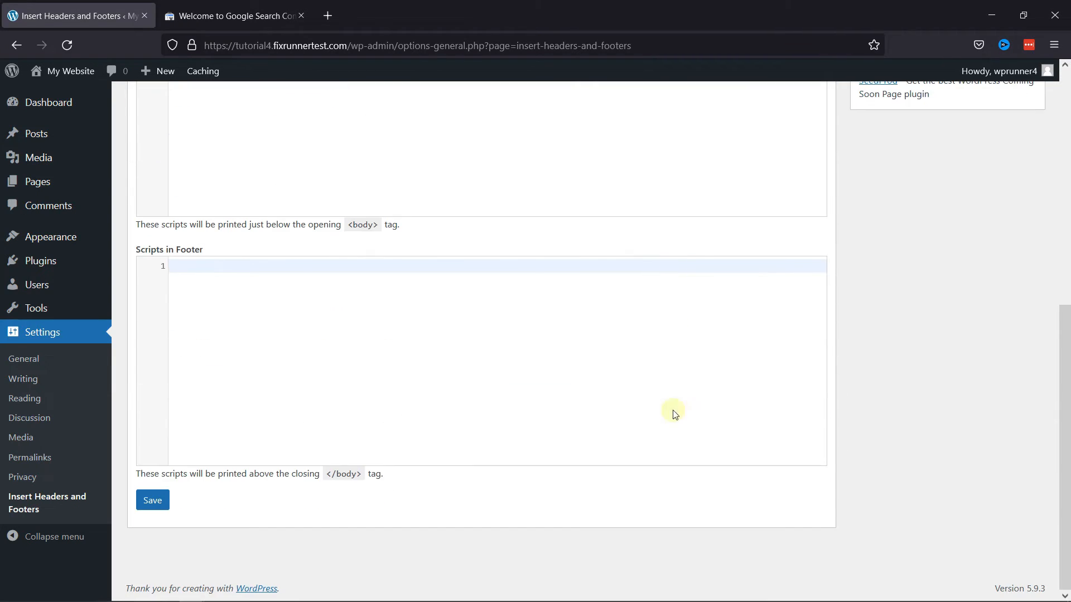
left_click(152, 499)
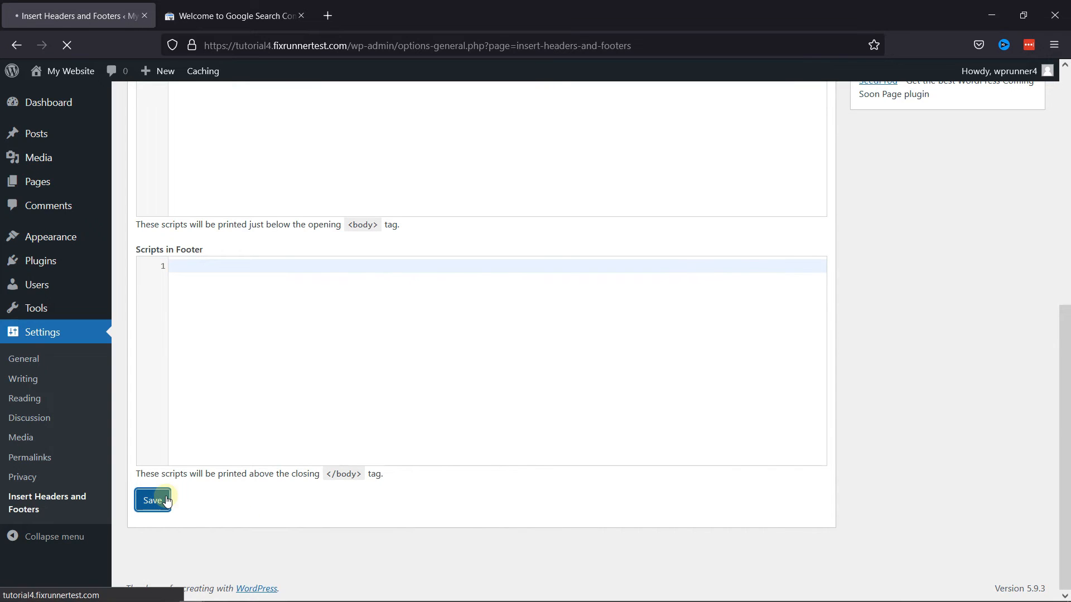
left_click(153, 500)
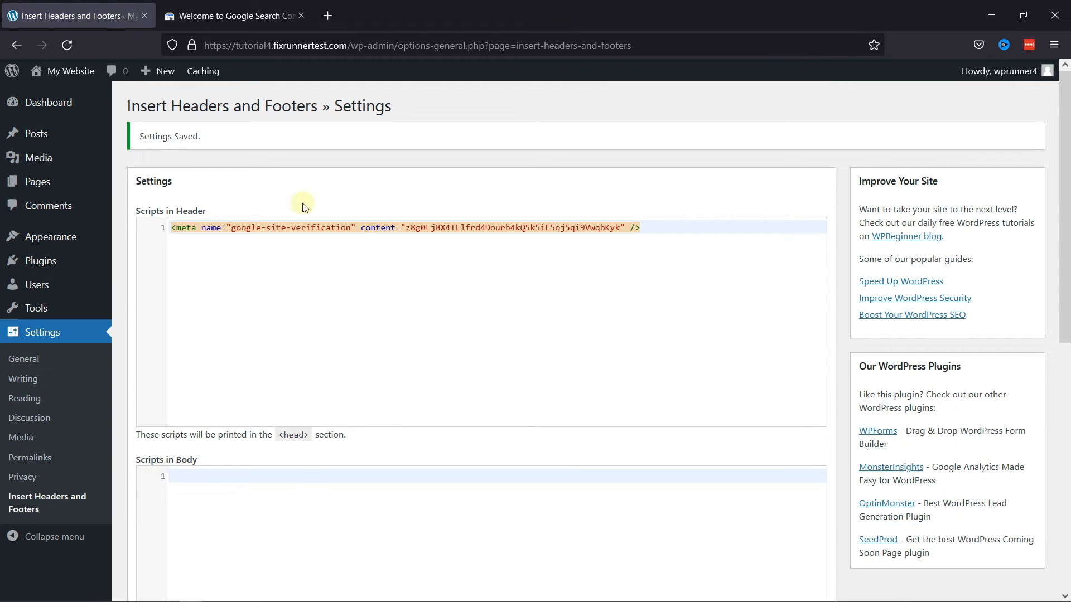
mouse_move(274, 52)
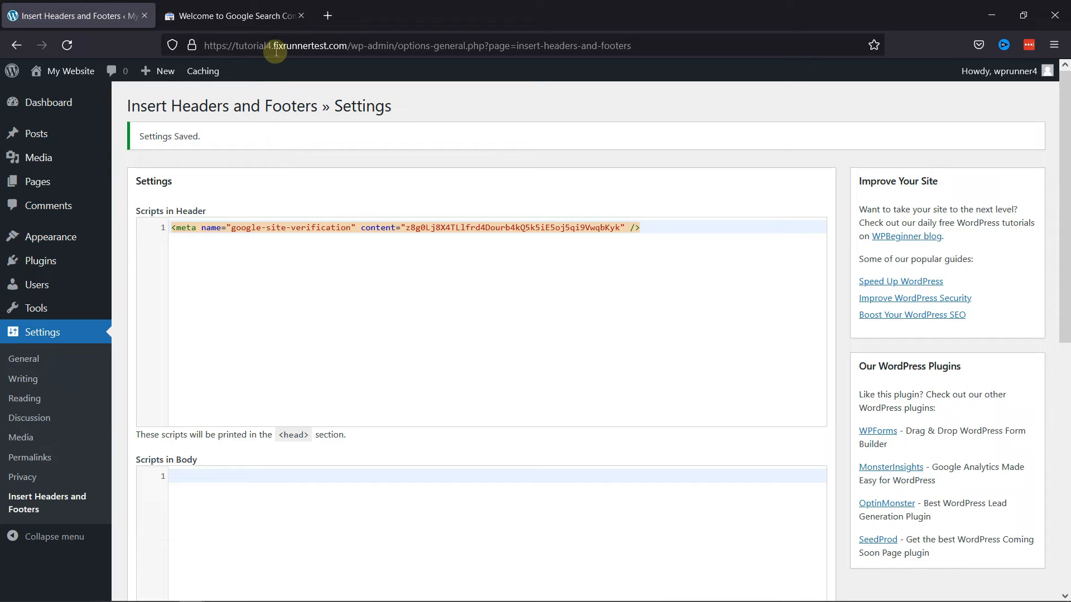
Verify ownership with the HTML tag method and go to the site's property Overview.
left_click(234, 15)
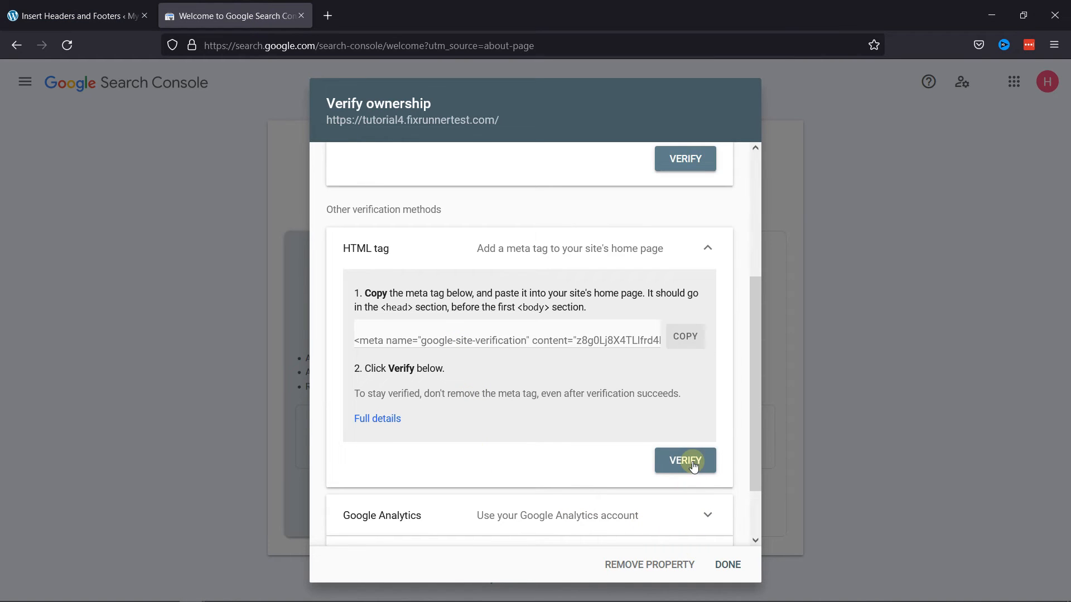
left_click(683, 461)
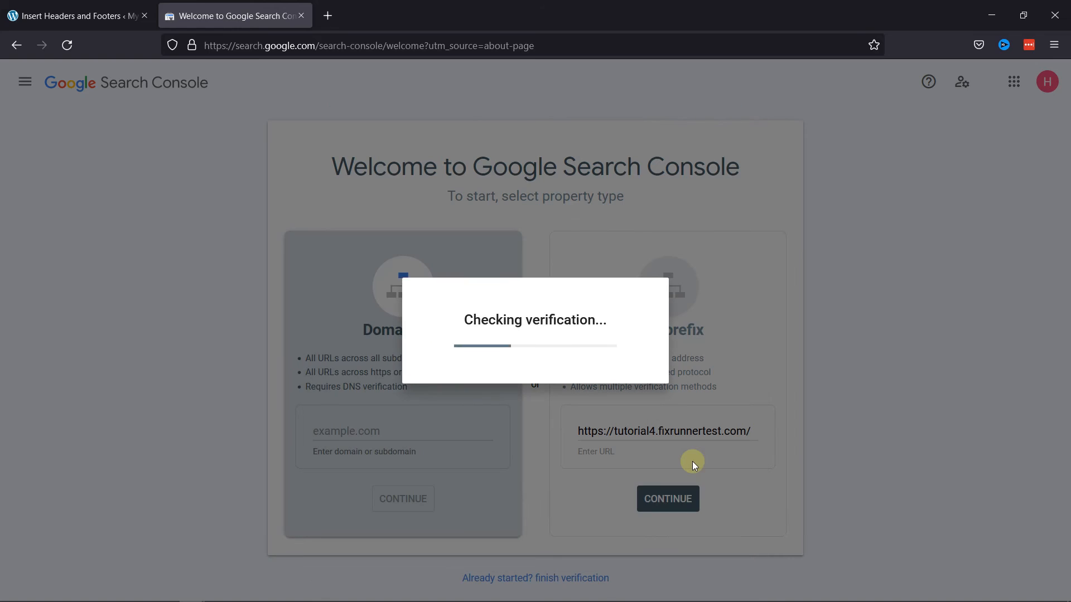
mouse_move(558, 339)
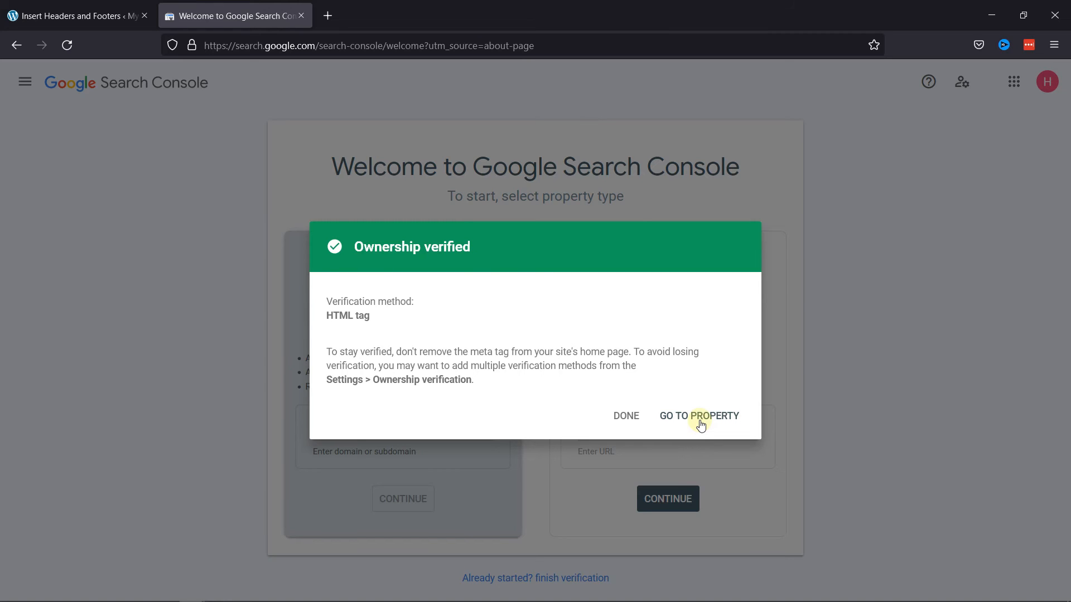
left_click(698, 416)
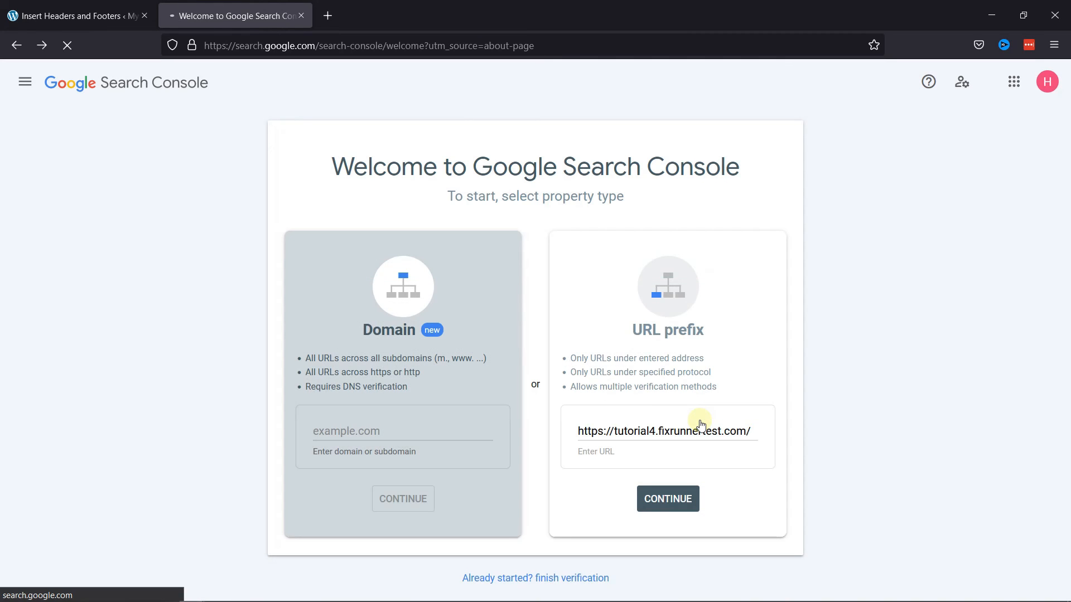
left_click(667, 498)
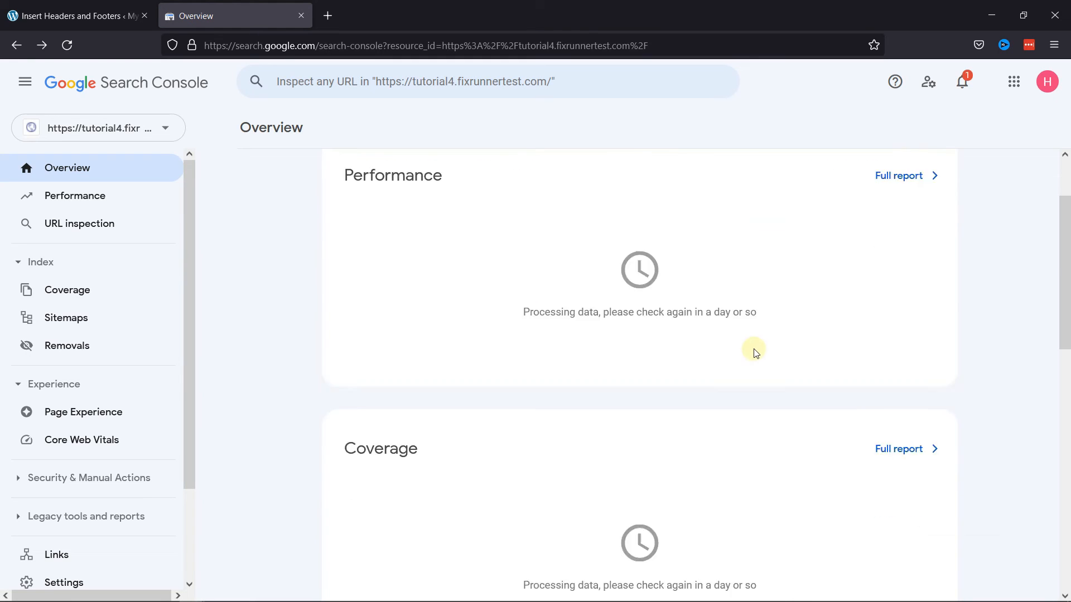
scroll("up", 3)
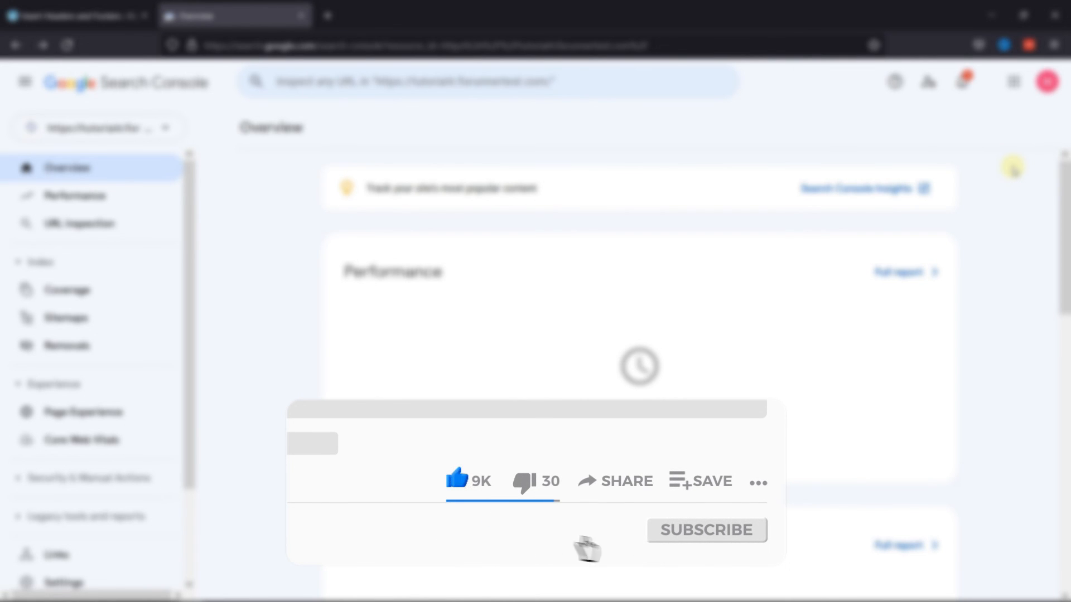
left_click(705, 529)
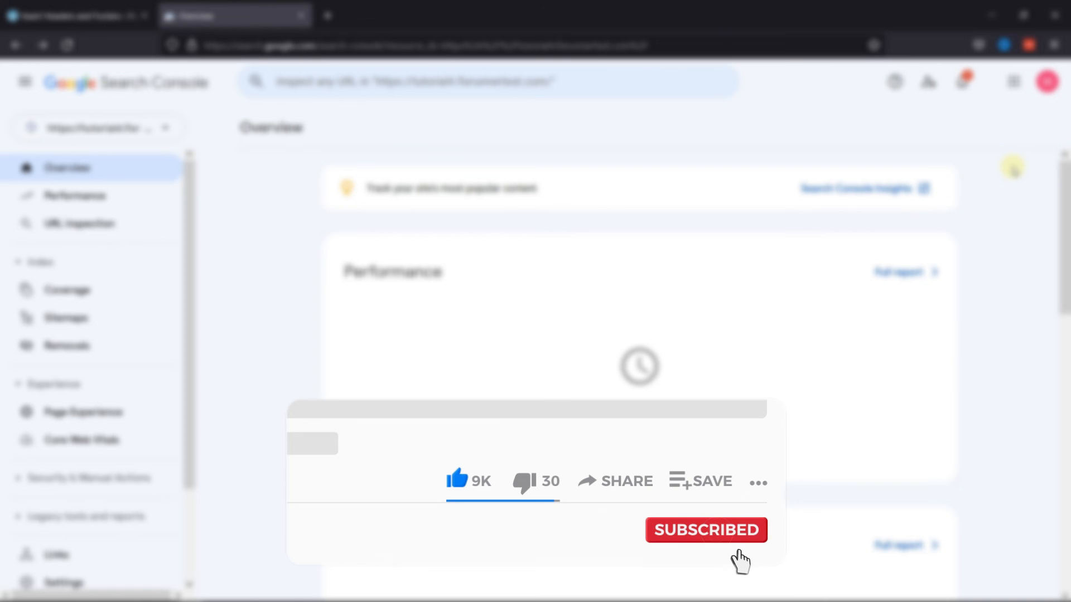